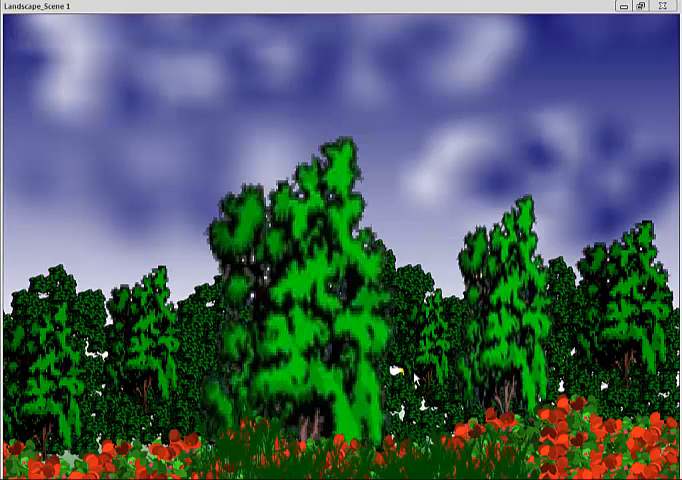
pyautogui.moveTo(411, 380)
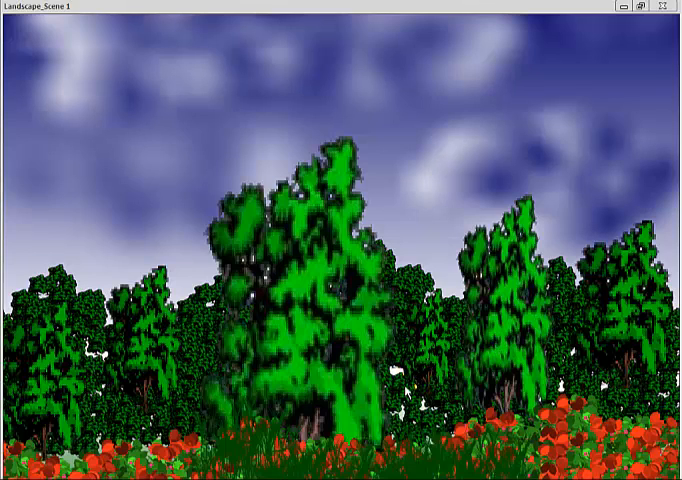
pyautogui.moveTo(483, 370)
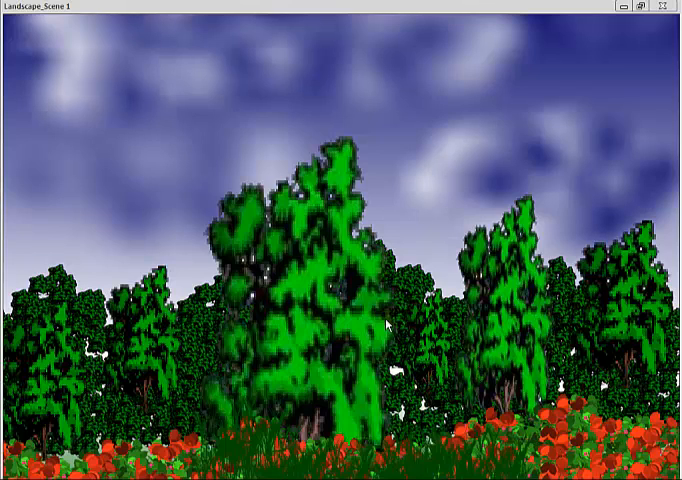
pyautogui.moveTo(388, 323)
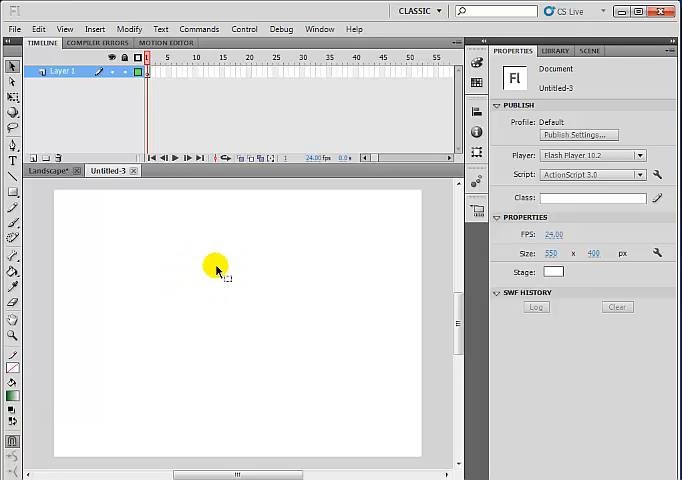
# Set Document Properties to height 600 px with a dark green stage background and confirm.
pyautogui.rightClick(216, 268)
pyautogui.write('1024')
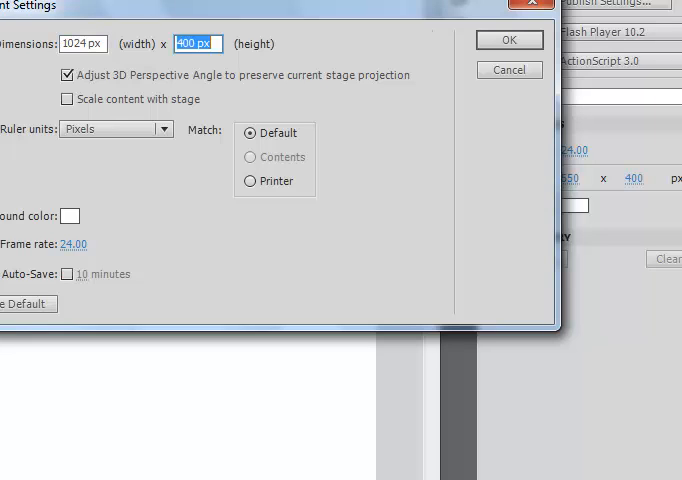
pyautogui.write('600')
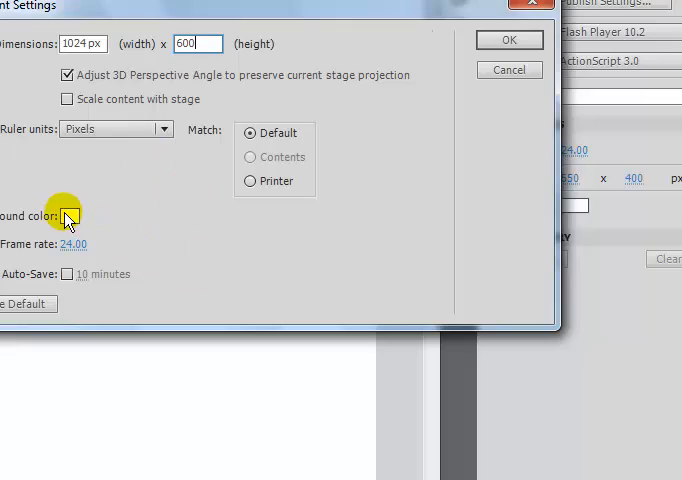
pyautogui.click(67, 213)
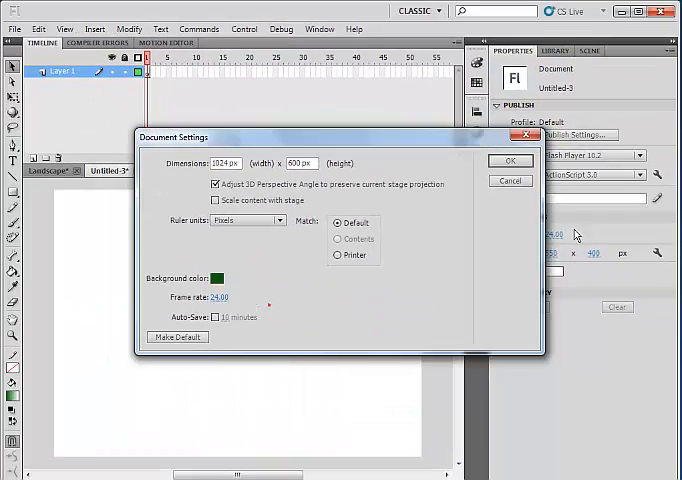
pyautogui.click(511, 160)
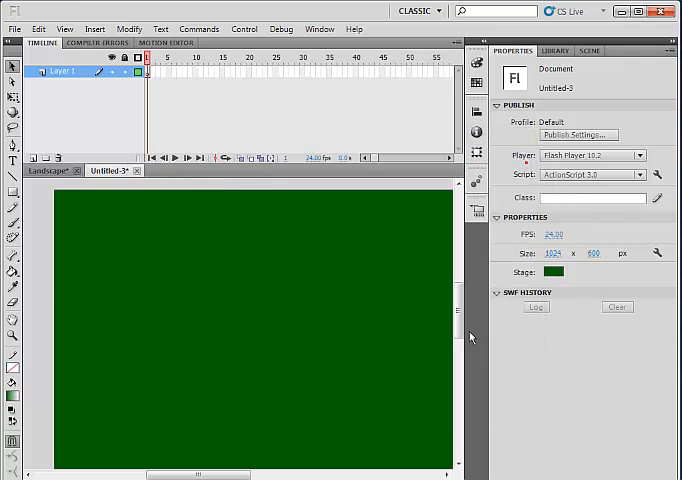
# Rename Layer 1 to sky.
pyautogui.doubleClick(62, 72)
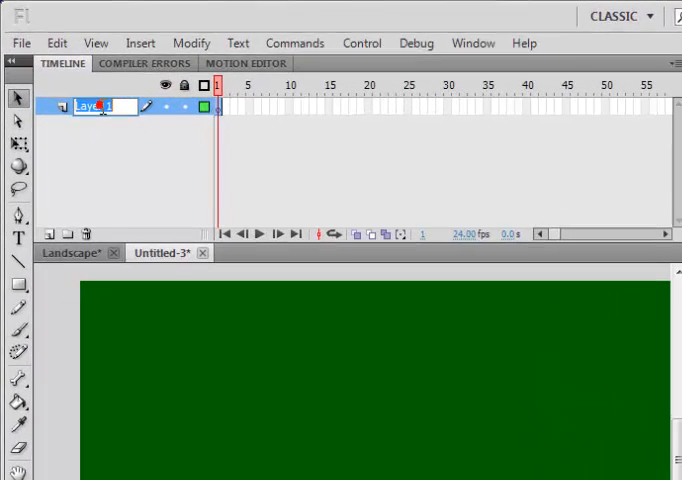
pyautogui.write('sky')
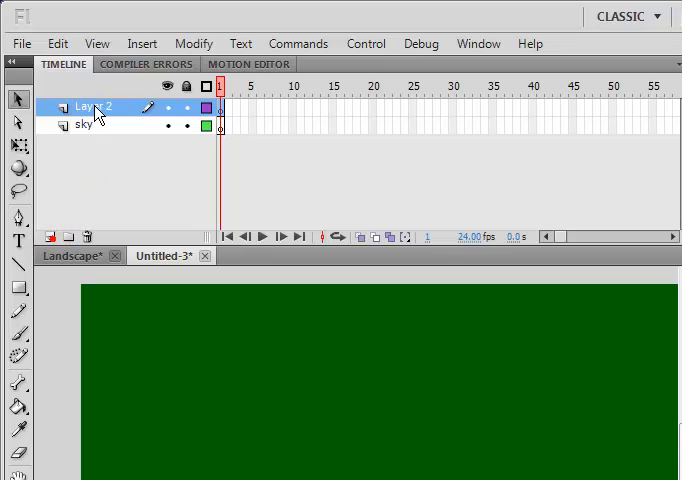
# Name the new layers Greenbox and cloud.
pyautogui.doubleClick(91, 107)
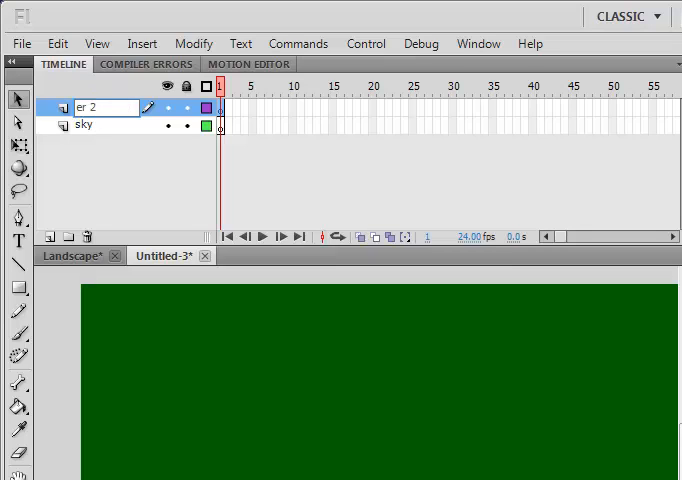
pyautogui.doubleClick(100, 107)
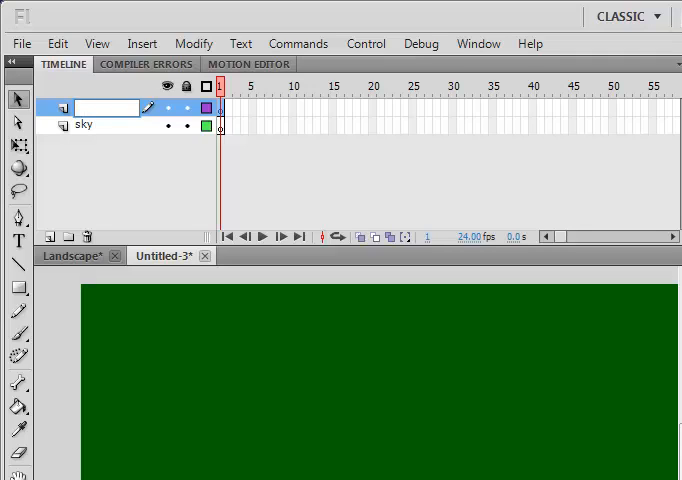
pyautogui.write('box')
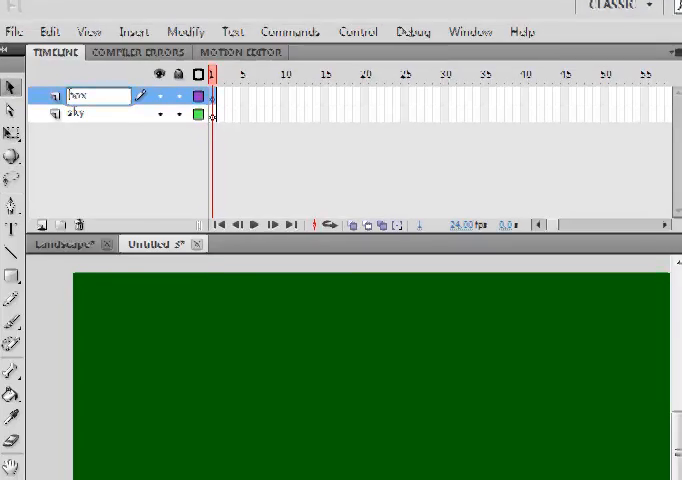
pyautogui.write('Greenbox')
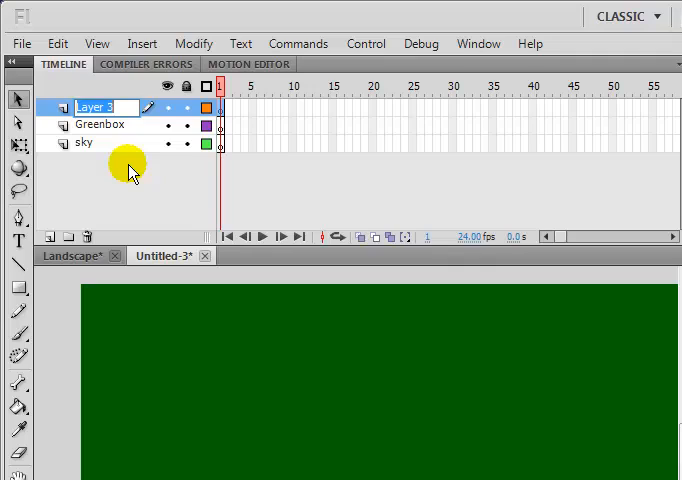
pyautogui.write('cloud')
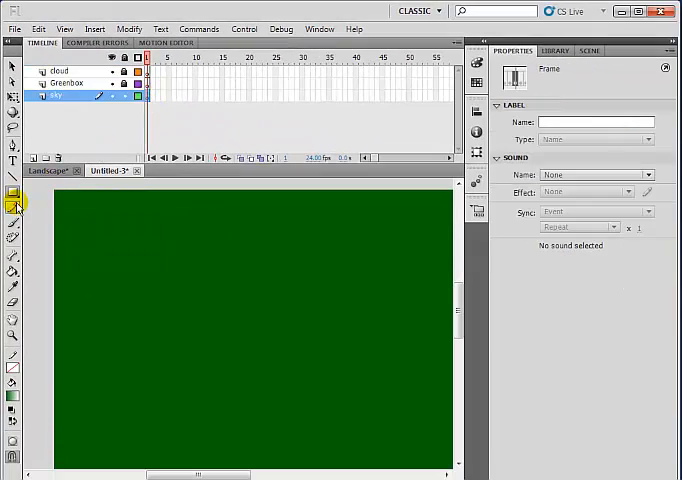
# Draw a rectangle on the sky layer with a dark blue to white linear gradient fill.
pyautogui.click(13, 206)
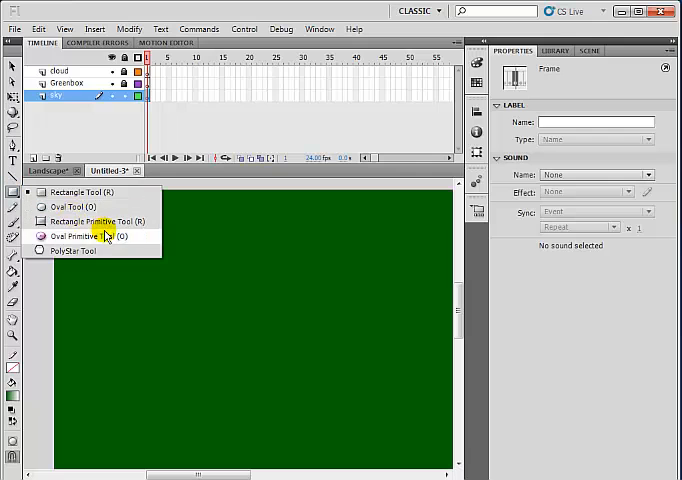
pyautogui.click(78, 236)
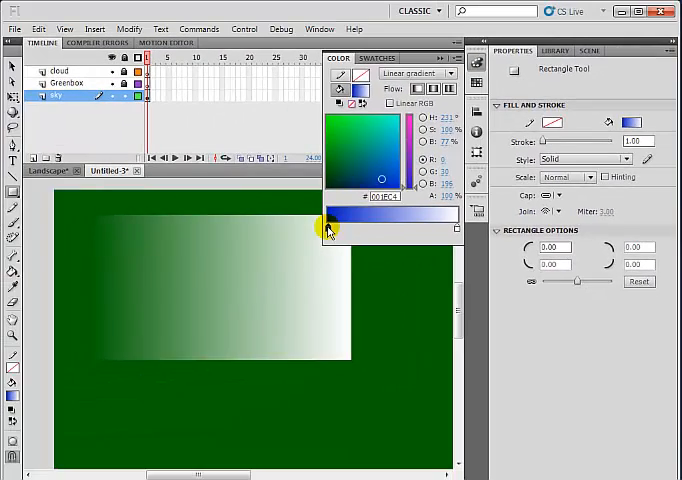
pyautogui.click(333, 235)
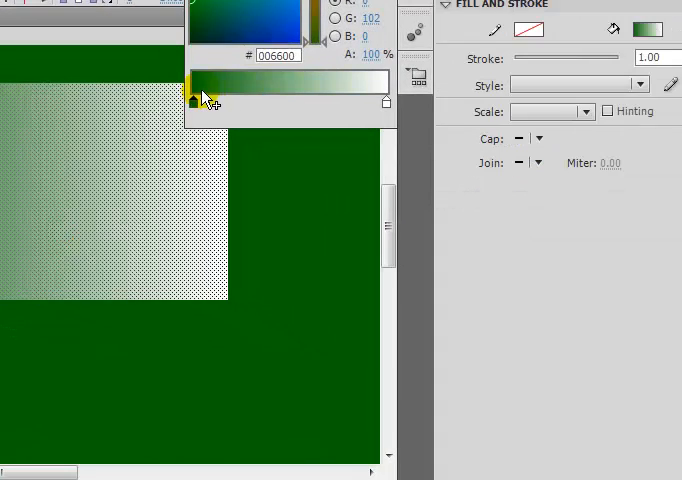
pyautogui.click(255, 25)
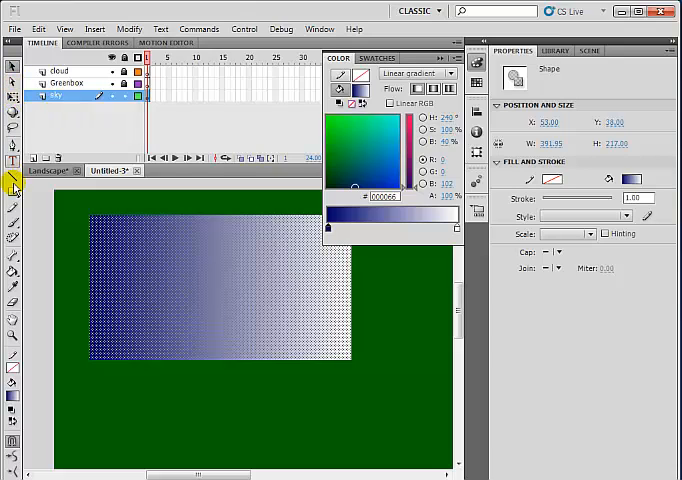
pyautogui.moveTo(14, 273)
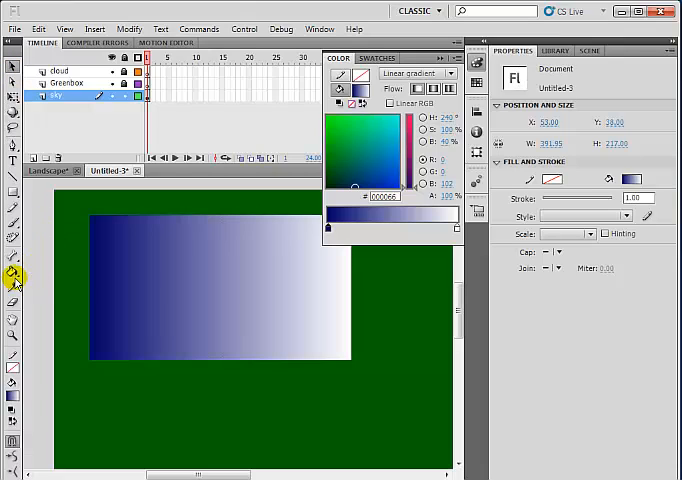
# Rotate the sky gradient vertically with the Gradient Transform Tool, dark blue at top.
pyautogui.click(13, 283)
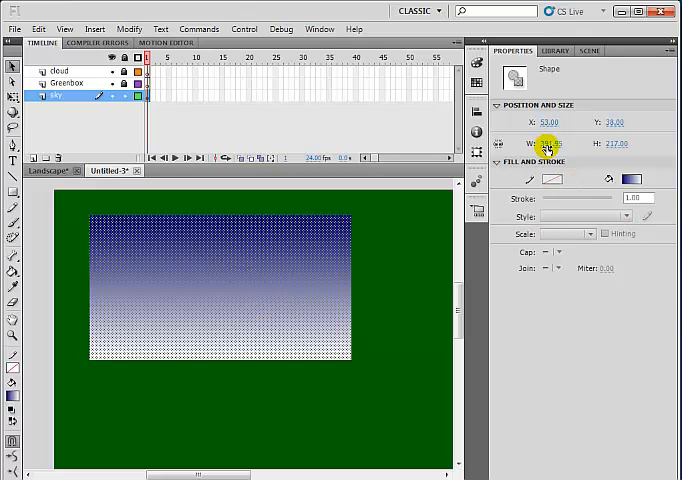
# Resize the sky rectangle to W 1024 and H 600 in the Properties panel.
pyautogui.click(548, 143)
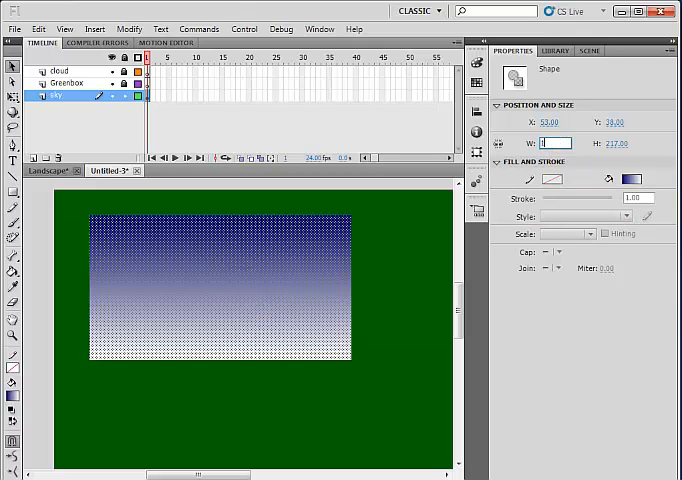
pyautogui.write('1024')
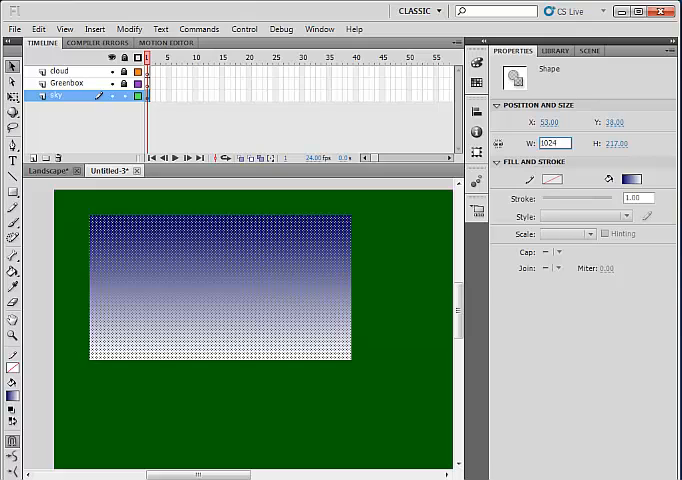
pyautogui.write('600')
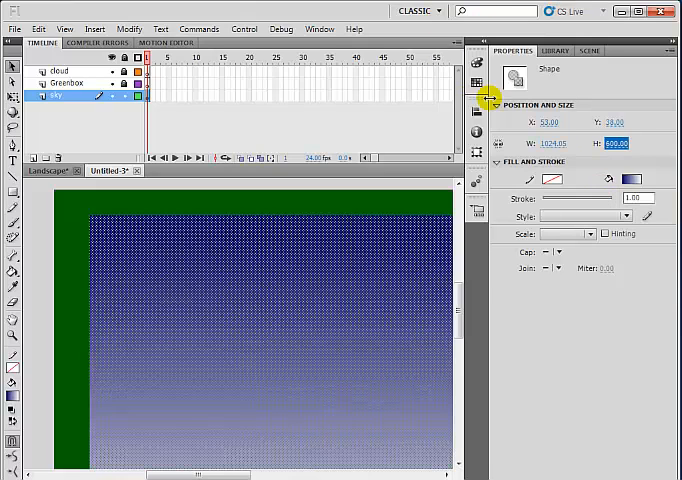
# Align the sky rectangle to the stage's top and left edges at 0,0.
pyautogui.click(480, 118)
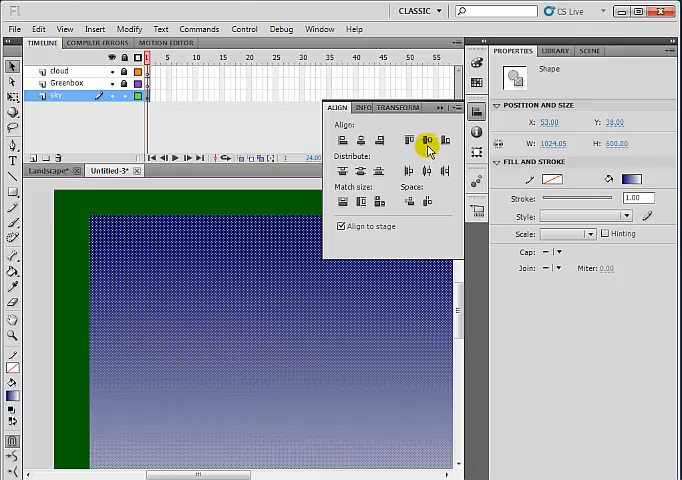
pyautogui.moveTo(424, 140)
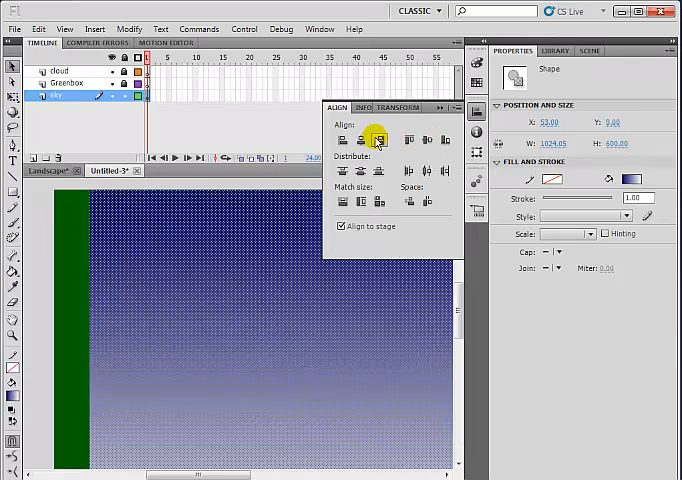
pyautogui.click(378, 139)
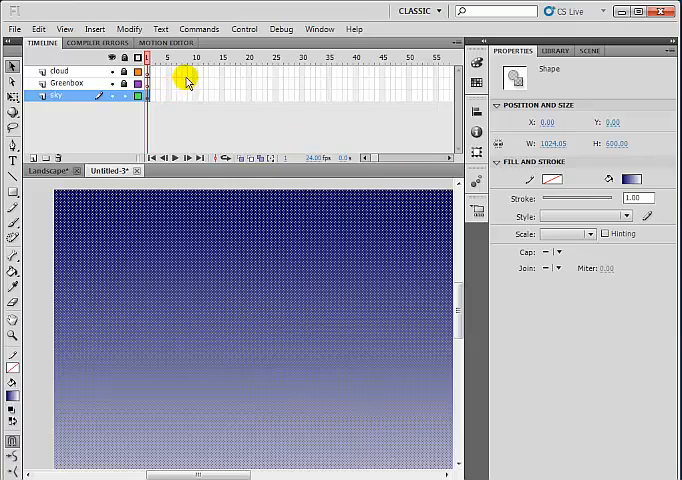
pyautogui.click(244, 28)
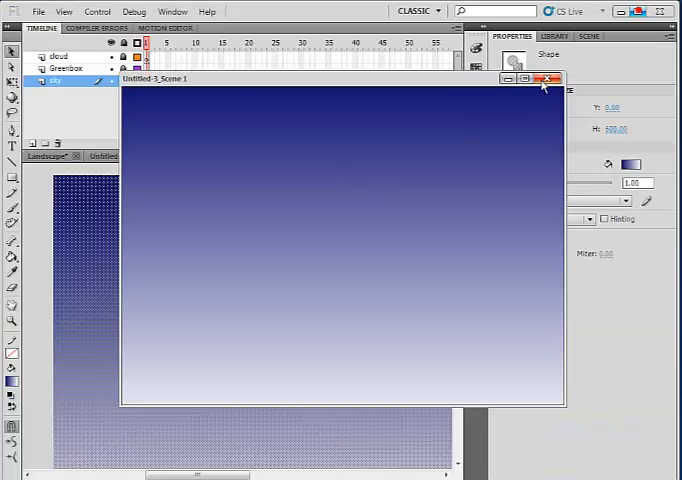
pyautogui.click(550, 79)
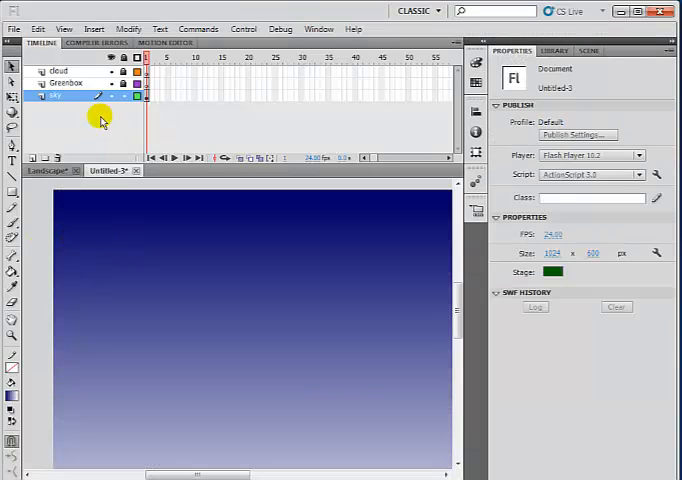
# Draw a solid dark green rectangle near the stage bottom on the Greenbox layer.
pyautogui.click(123, 97)
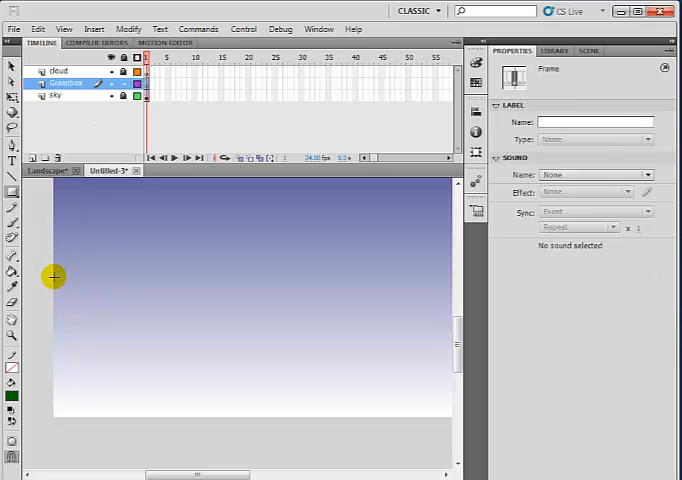
pyautogui.moveTo(52, 278); pyautogui.dragTo(350, 413)
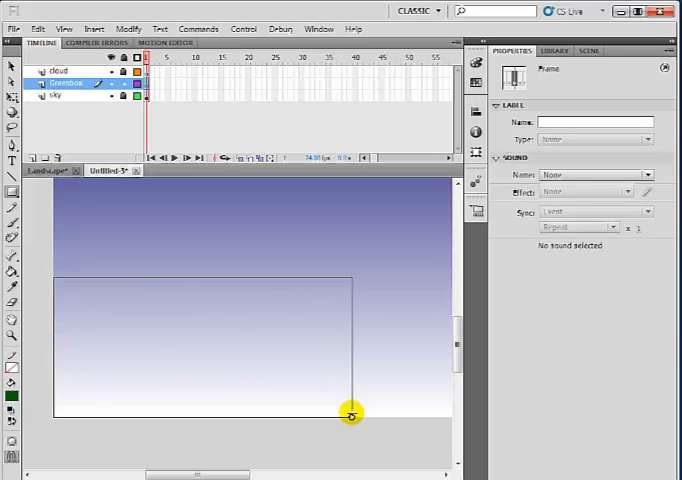
pyautogui.moveTo(57, 272); pyautogui.dragTo(352, 417)
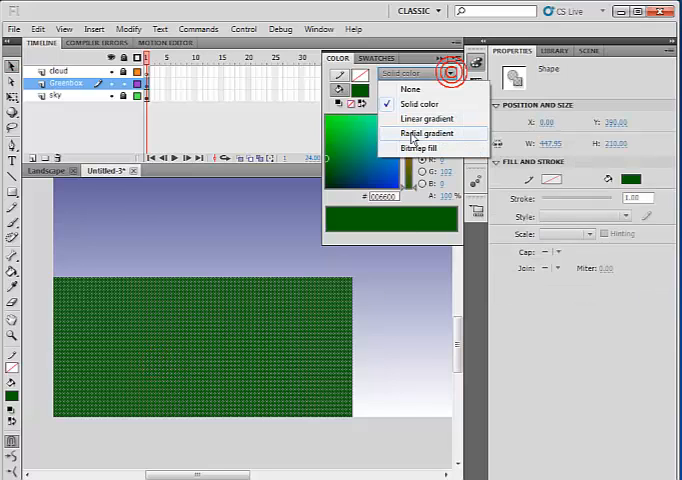
# Give the ground rectangle a linear green gradient, darker toward the bottom, spanning 1024 px.
pyautogui.click(427, 119)
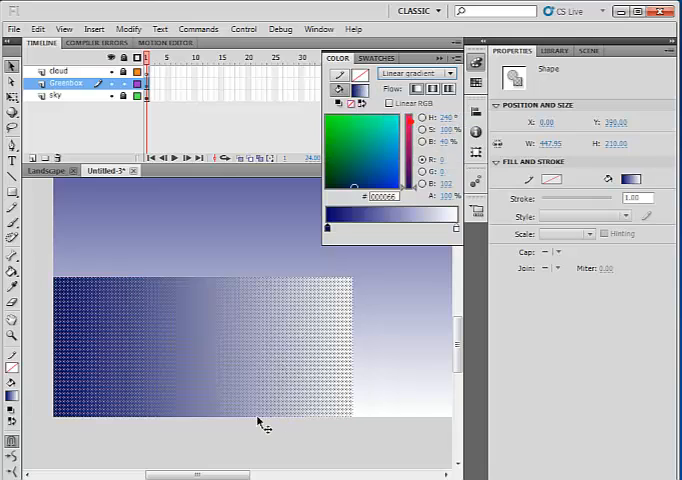
pyautogui.click(347, 167)
pyautogui.write('1024')
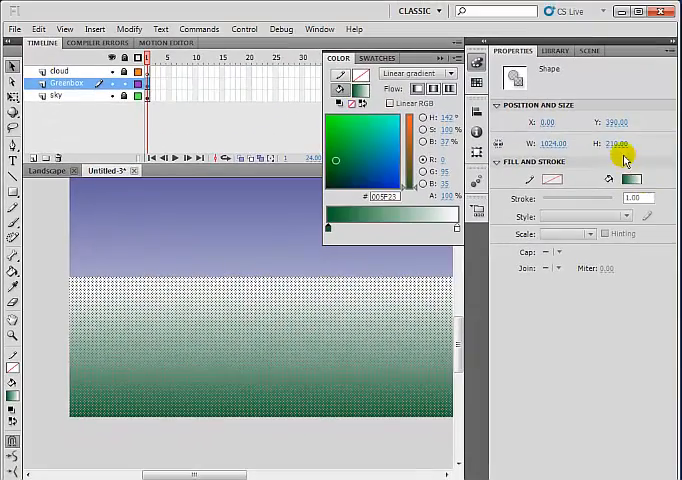
# Set the ground rectangle's H to 178 and Y to 422.05 in Properties.
pyautogui.tripleClick(614, 143)
pyautogui.write('178')
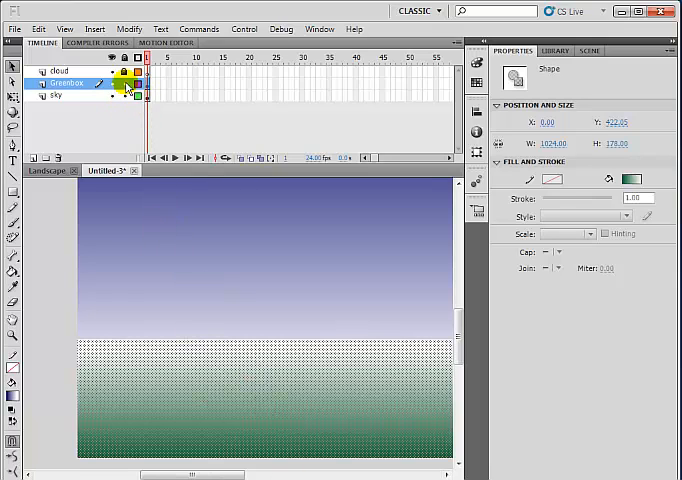
# Lock Greenbox and stretch the sky gradient so white meets the horizon.
pyautogui.click(112, 83)
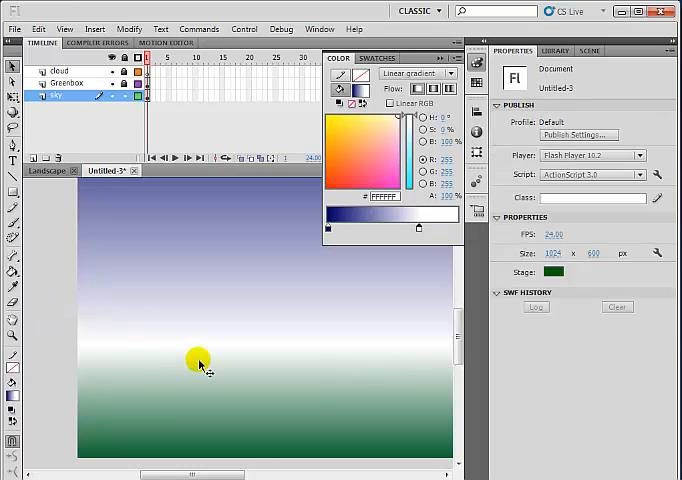
pyautogui.moveTo(198, 360); pyautogui.dragTo(112, 342)
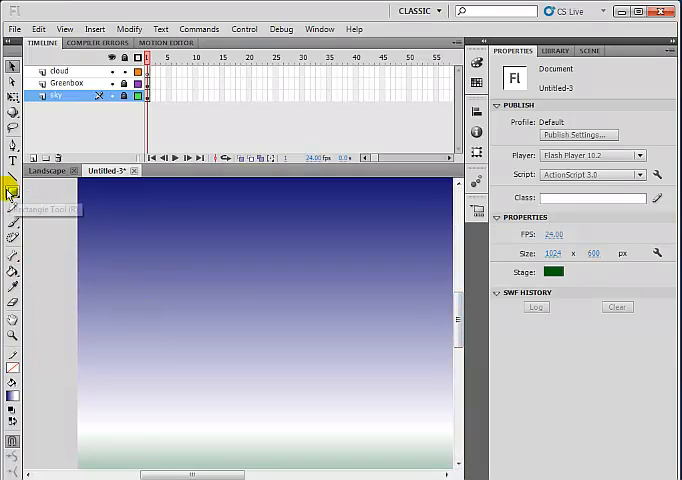
# Draw overlapping blue-to-white gradient ovals with the Oval Tool and marquee-select them all.
pyautogui.click(12, 195)
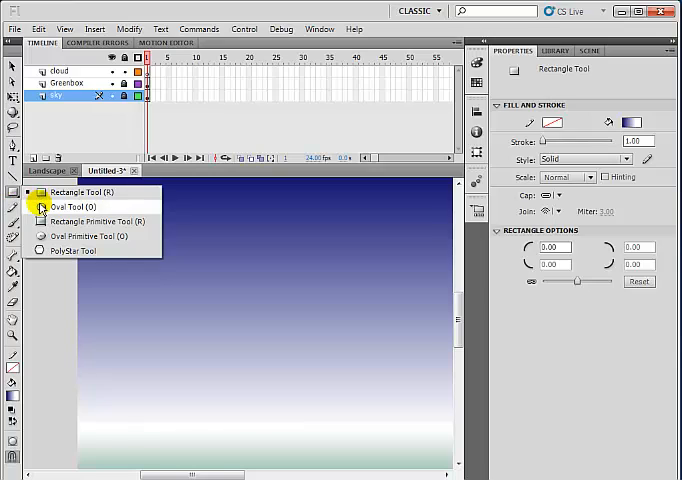
pyautogui.click(69, 206)
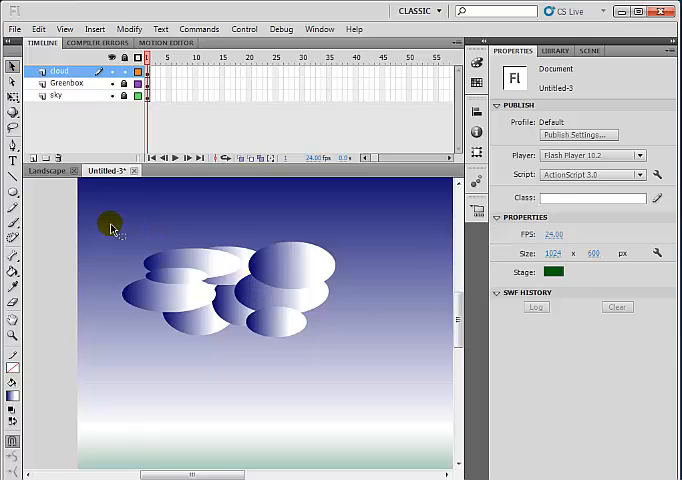
pyautogui.moveTo(108, 218); pyautogui.dragTo(371, 381)
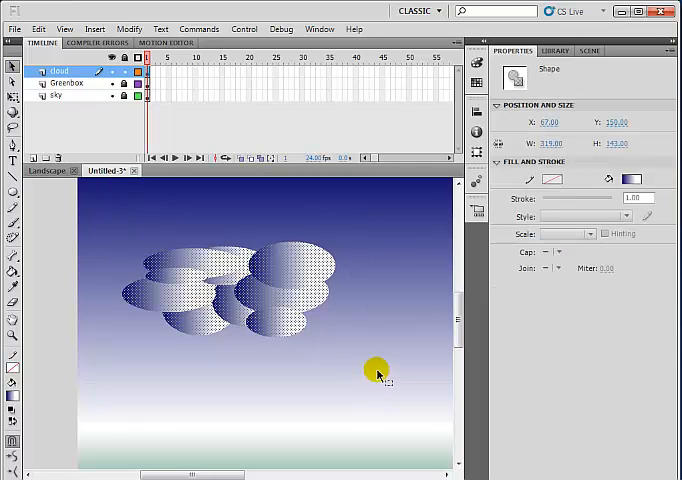
# Convert the selected ovals to a Movie Clip symbol named 'cloud1' via Convert to Symbol.
pyautogui.rightClick(378, 373)
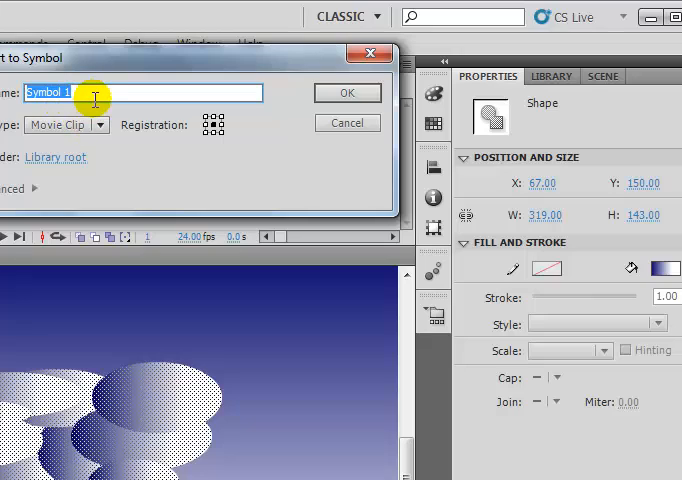
pyautogui.write('clou')
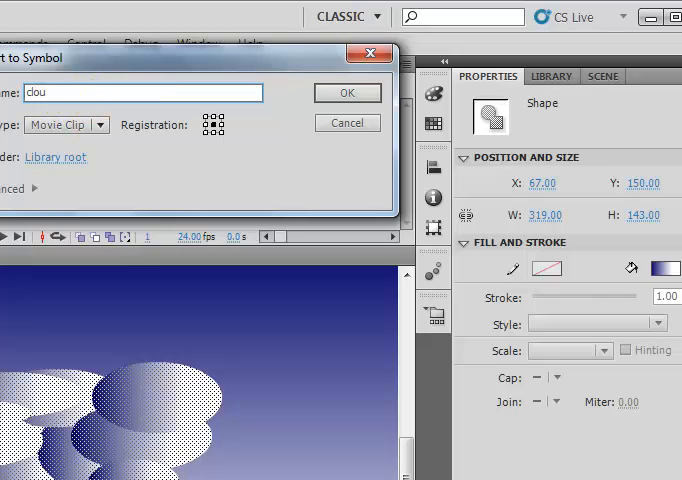
pyautogui.write('d')
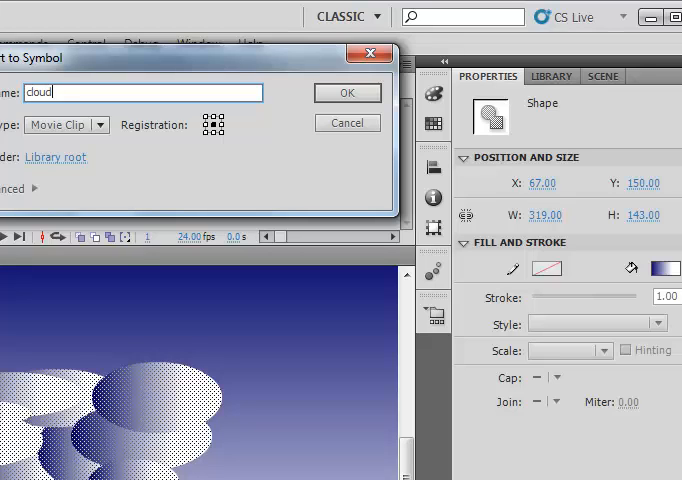
pyautogui.write('1')
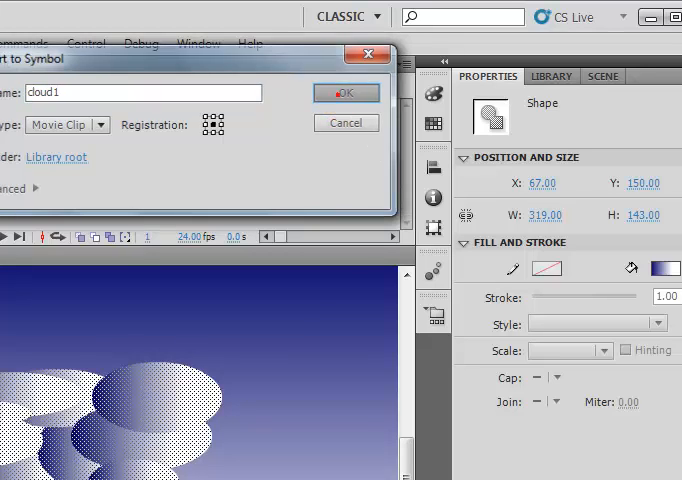
pyautogui.click(347, 92)
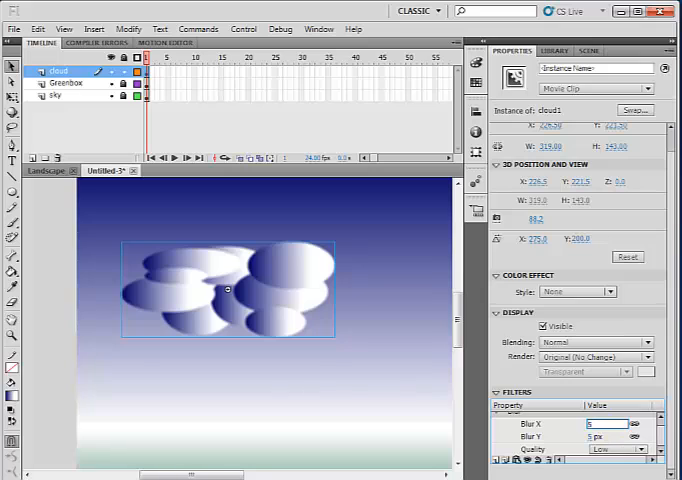
# Blur the cloud 50 px, trying Medium and High quality before settling on Low.
pyautogui.click(604, 424)
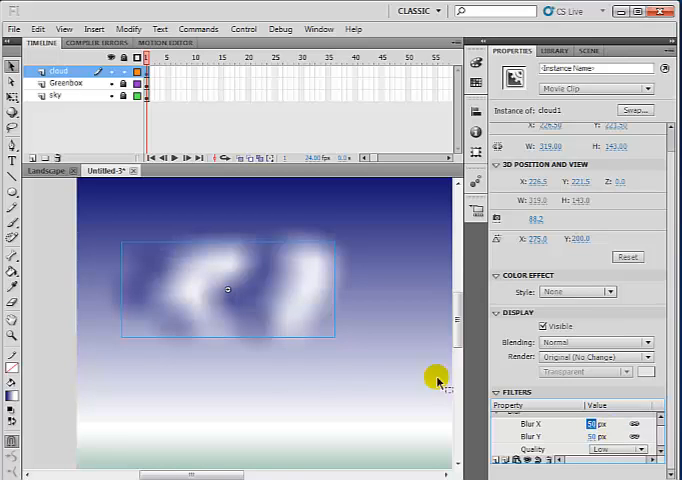
pyautogui.moveTo(385, 344)
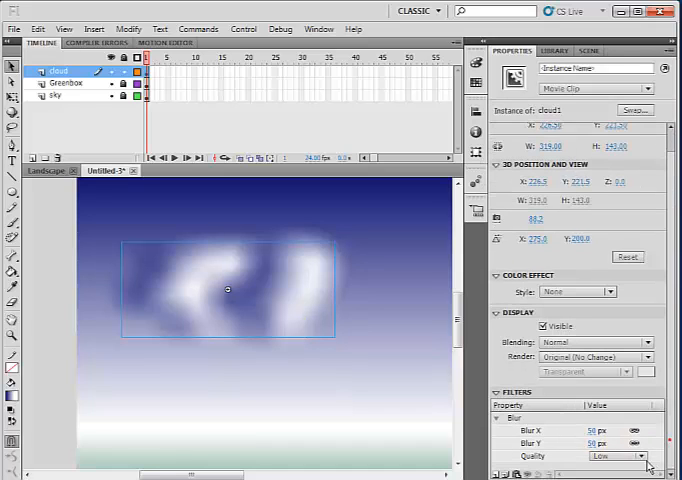
pyautogui.click(618, 456)
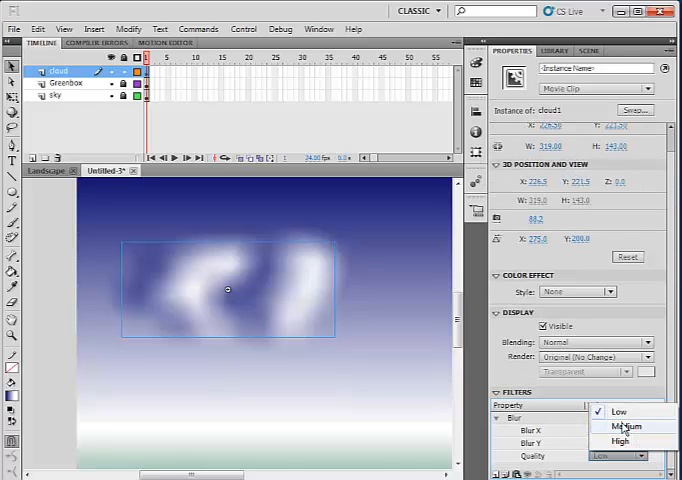
pyautogui.click(622, 426)
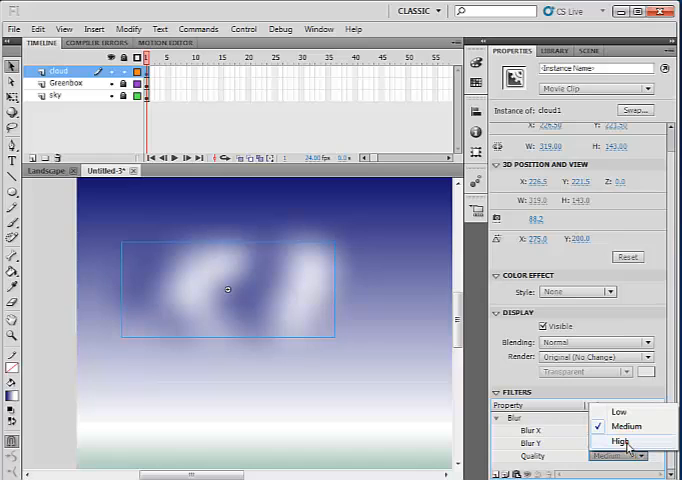
pyautogui.click(621, 442)
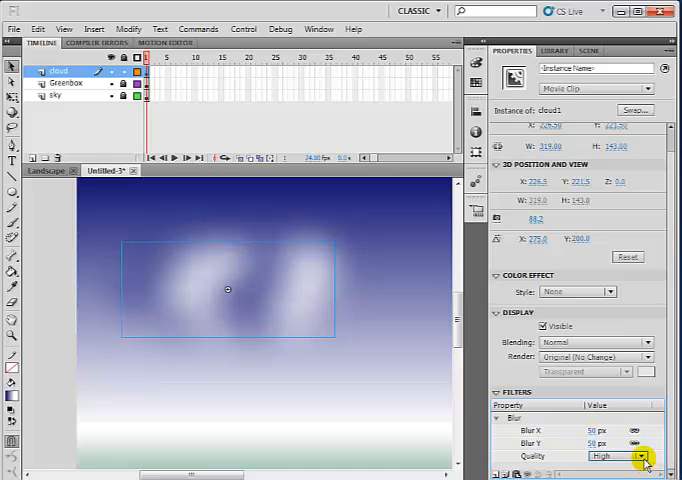
pyautogui.click(643, 456)
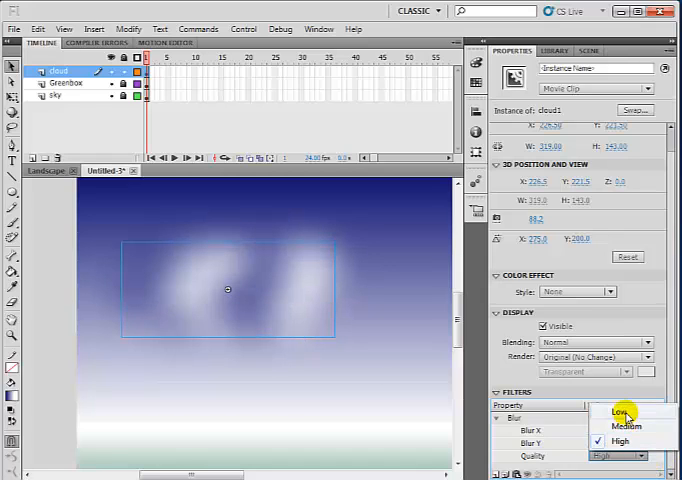
pyautogui.click(621, 413)
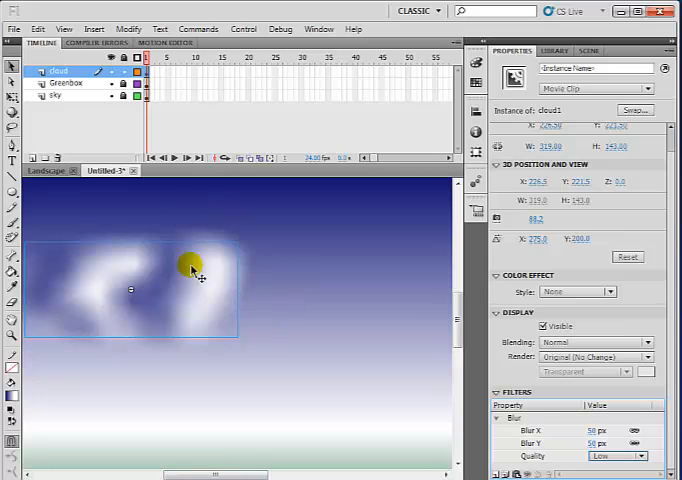
# Select the blurred cloud to move it toward the left edge of the sky.
pyautogui.click(553, 50)
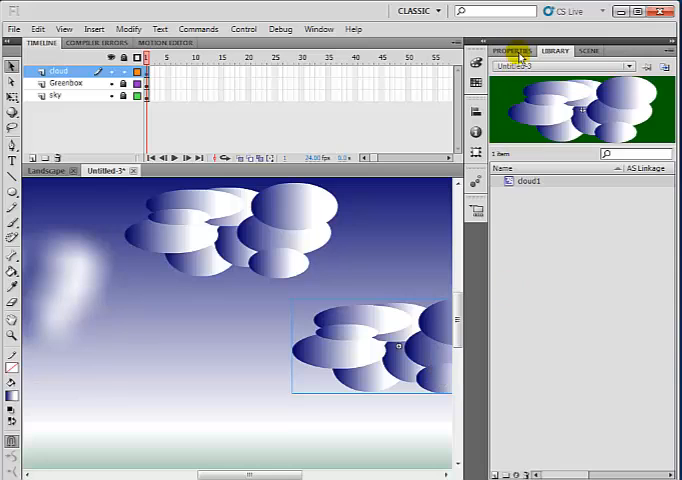
# Add a Blur filter at Medium quality to the right-hand cloud1 copy.
pyautogui.click(511, 51)
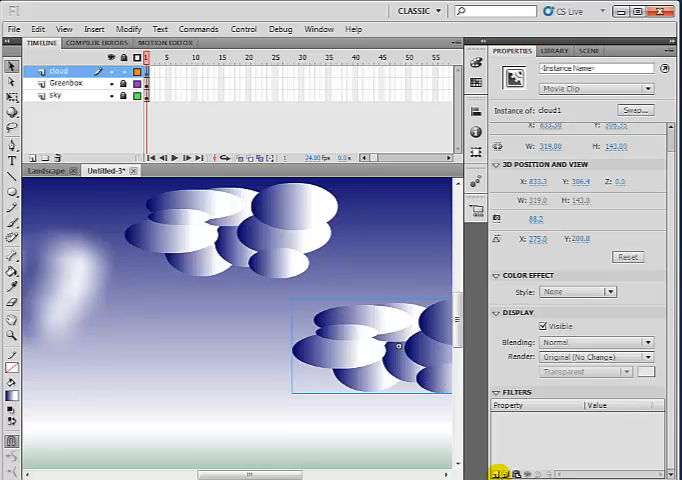
pyautogui.click(497, 473)
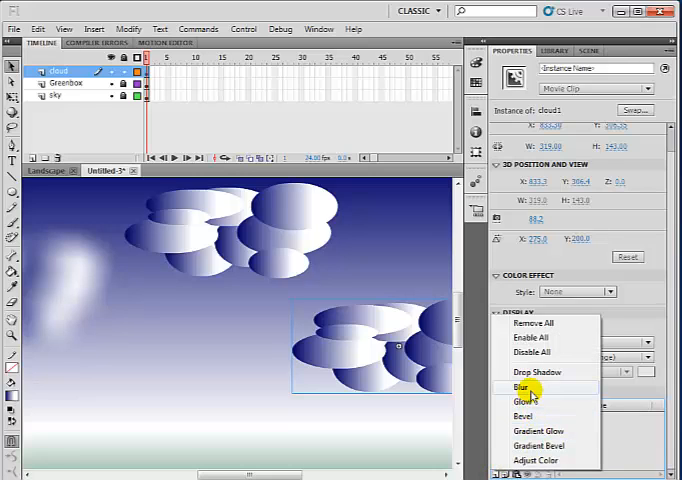
pyautogui.click(519, 387)
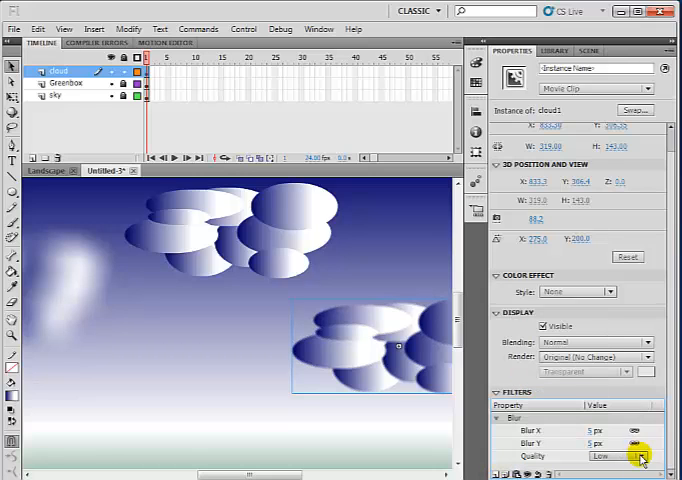
pyautogui.click(614, 455)
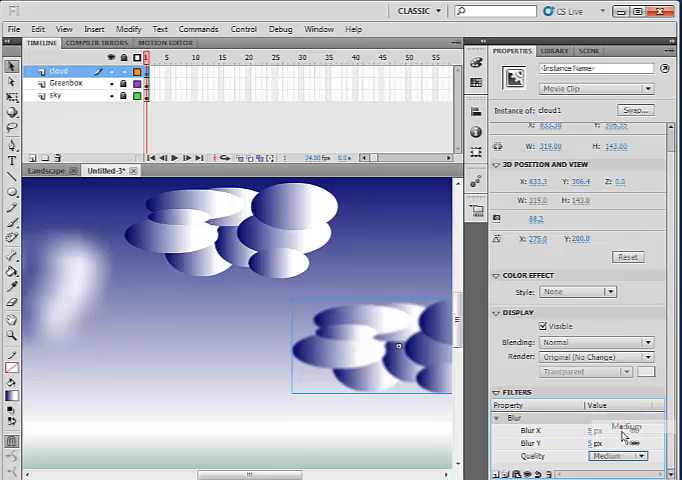
pyautogui.click(600, 430)
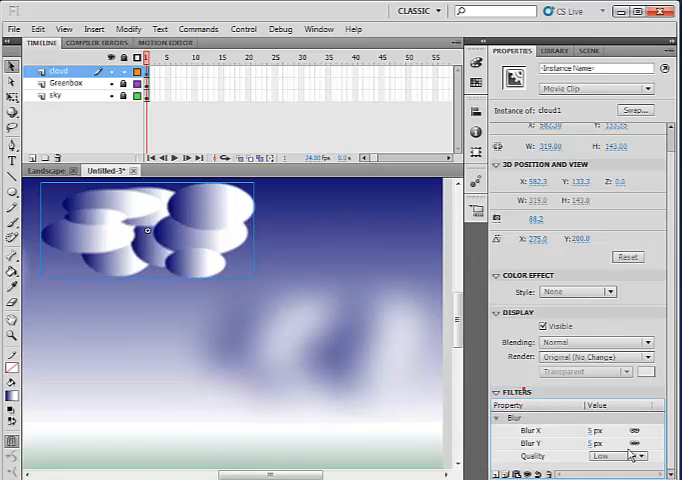
# Give the top cloud a 30 px blur at High quality.
pyautogui.click(600, 443)
pyautogui.write('30')
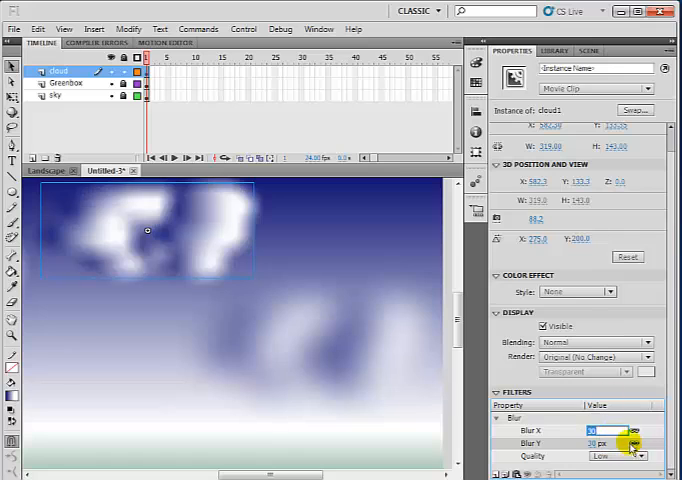
pyautogui.click(637, 456)
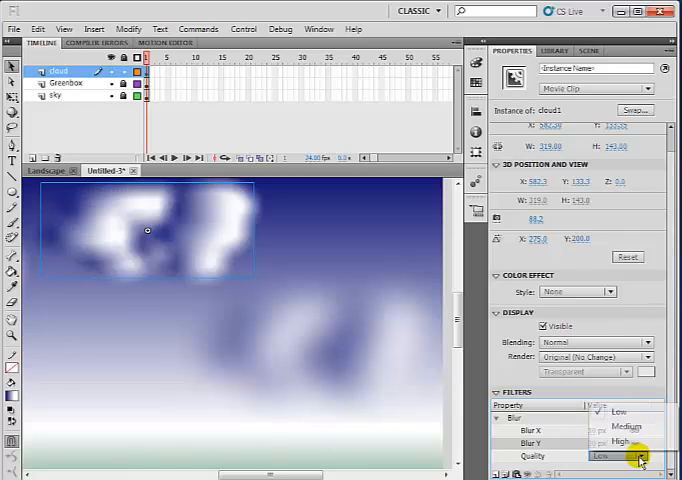
pyautogui.click(620, 442)
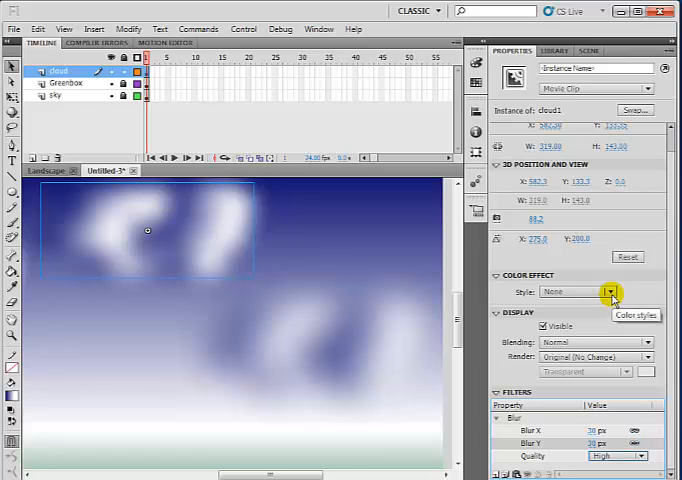
# Fade the top cloud with an Alpha colour effect of about 84%.
pyautogui.click(610, 291)
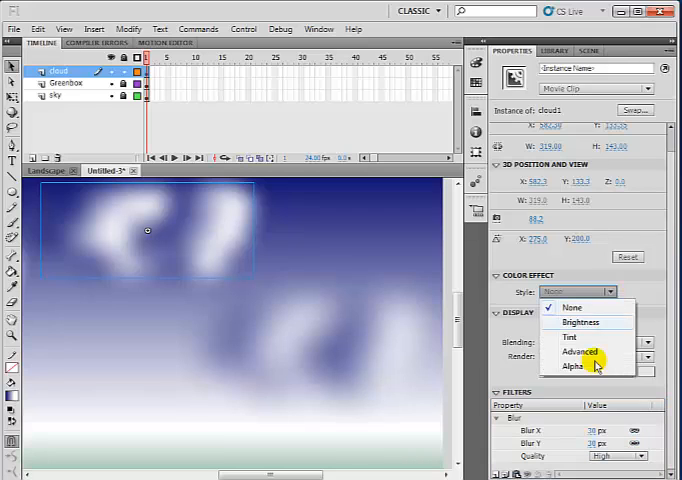
pyautogui.click(572, 366)
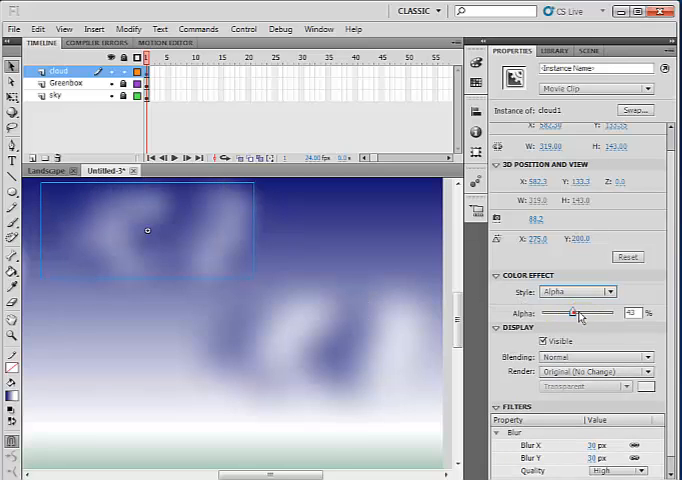
pyautogui.moveTo(571, 313); pyautogui.dragTo(609, 313)
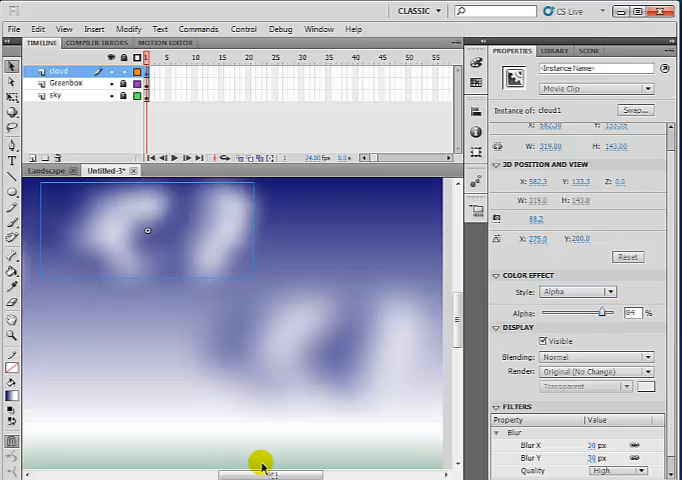
pyautogui.moveTo(147, 231); pyautogui.dragTo(420, 231)
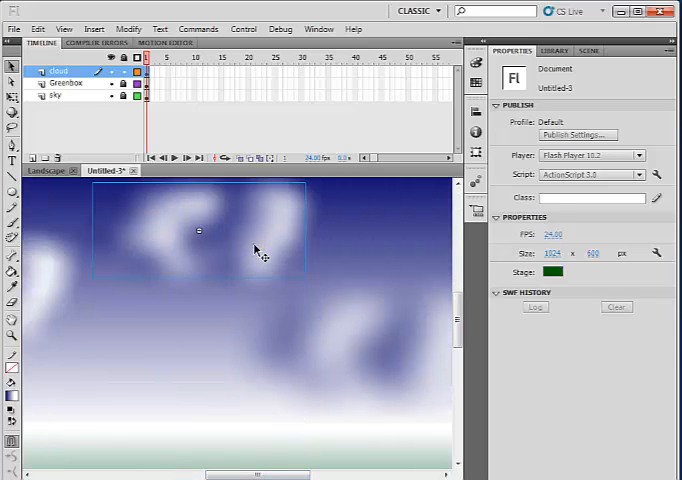
# Select a blurred cloud and scale it vertically to about 219 px tall.
pyautogui.click(198, 232)
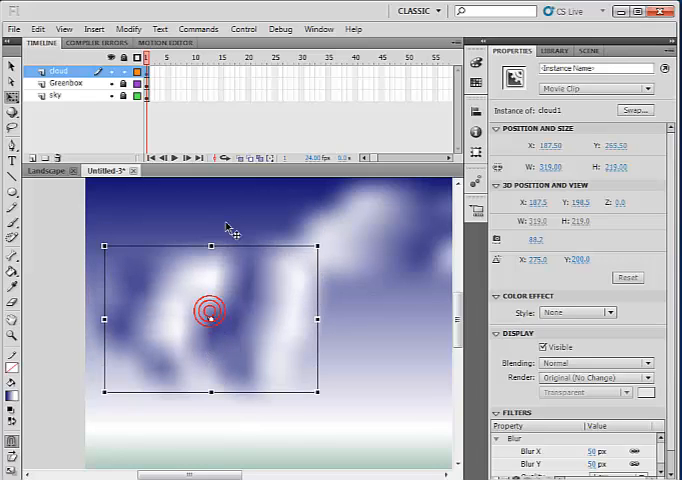
# Test the movie as a SWF to view the blurred clouds, then close the preview.
pyautogui.click(243, 28)
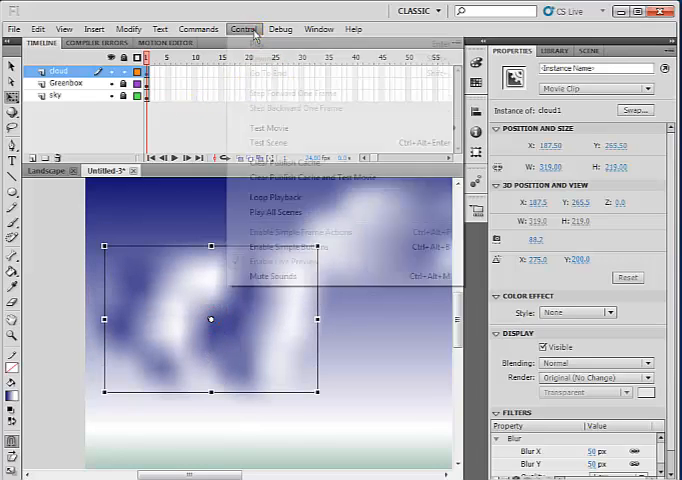
pyautogui.click(267, 128)
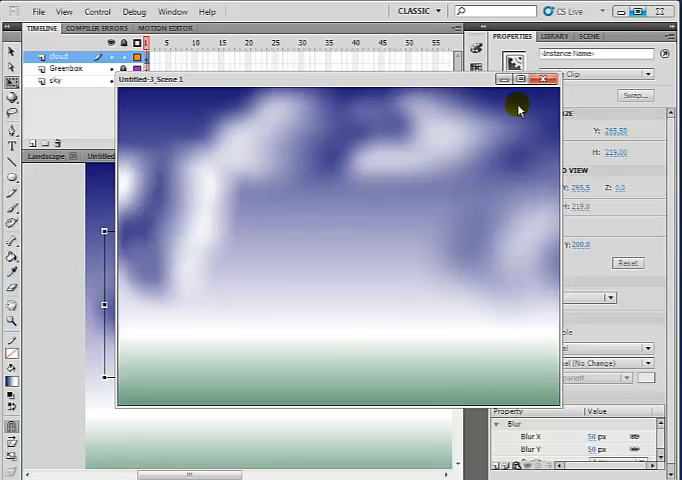
pyautogui.click(548, 78)
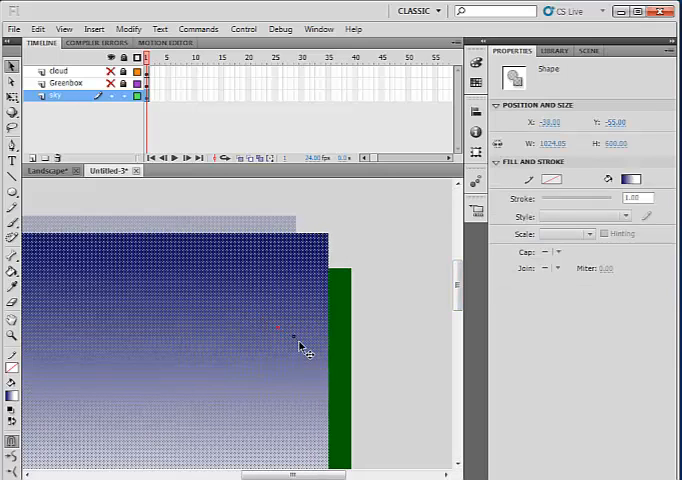
# Select the sky layer's gradient shape with the cloud and Greenbox layers hidden.
pyautogui.moveTo(300, 340); pyautogui.dragTo(312, 372)
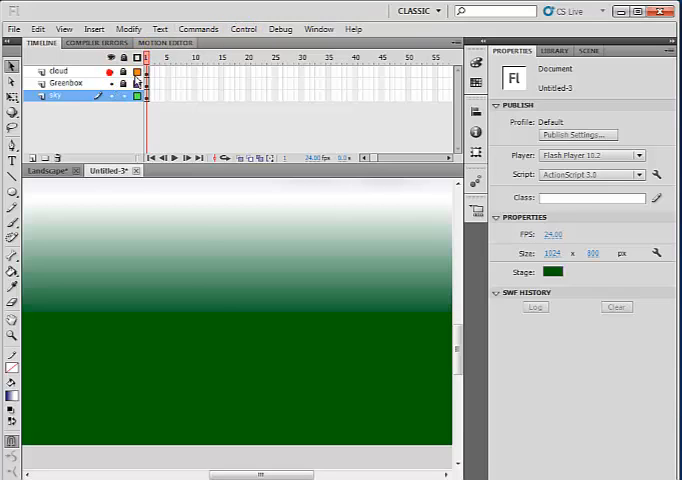
pyautogui.click(440, 58)
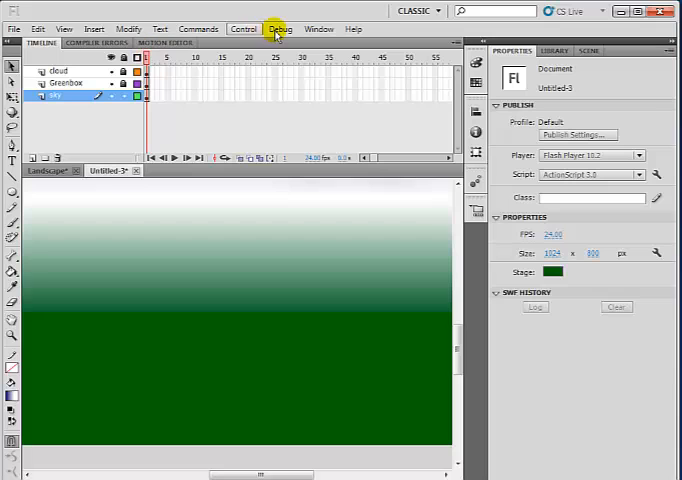
# Run Control > Test Scene to preview the cloudy sky over green ground as SWF.
pyautogui.click(244, 28)
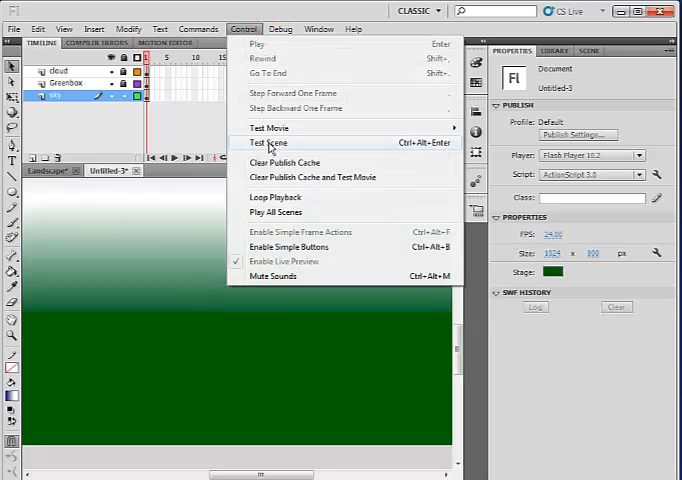
pyautogui.click(268, 142)
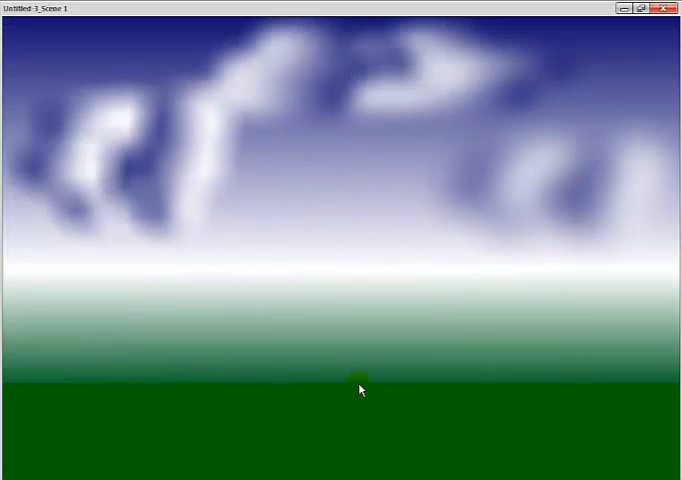
pyautogui.moveTo(278, 414)
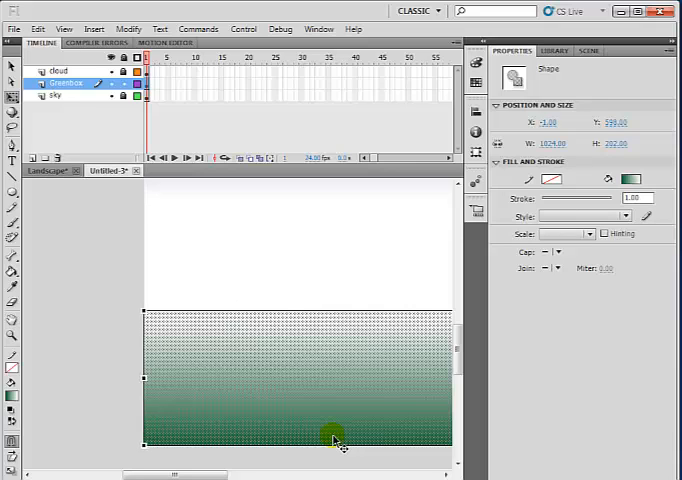
pyautogui.moveTo(395, 472)
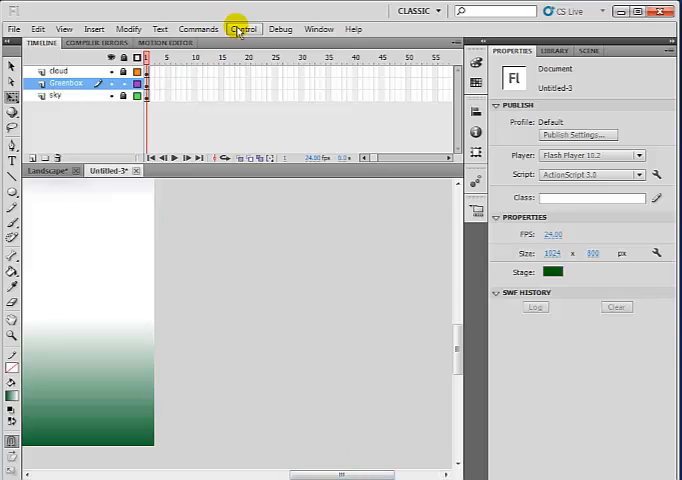
pyautogui.click(242, 28)
pyautogui.write('Trees')
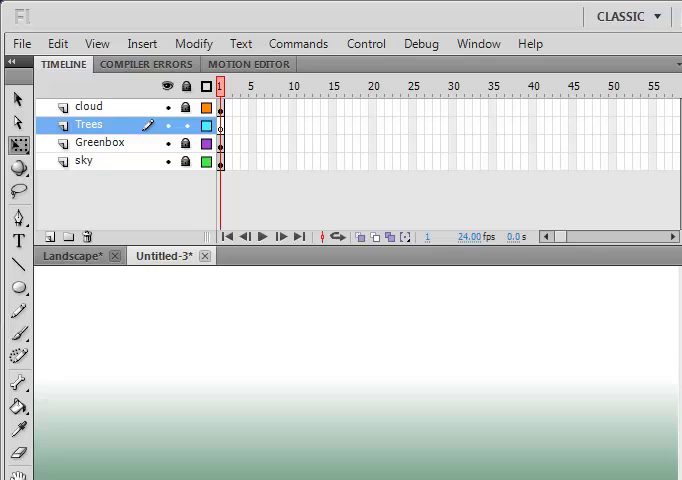
pyautogui.moveTo(499, 412)
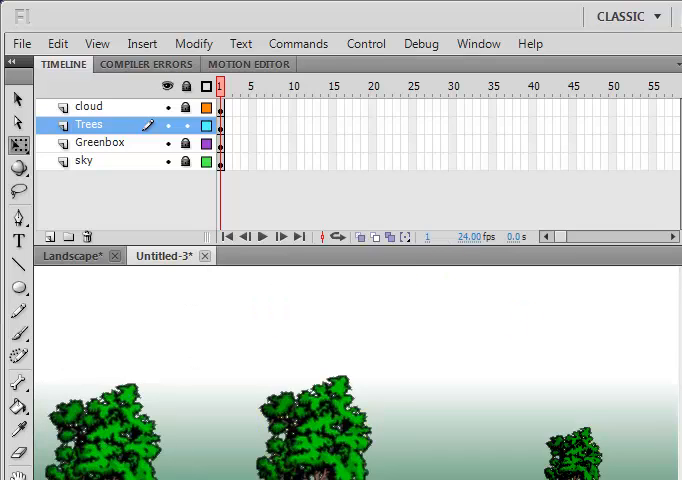
# Select one of the placed trees on the ground for resizing.
pyautogui.click(313, 435)
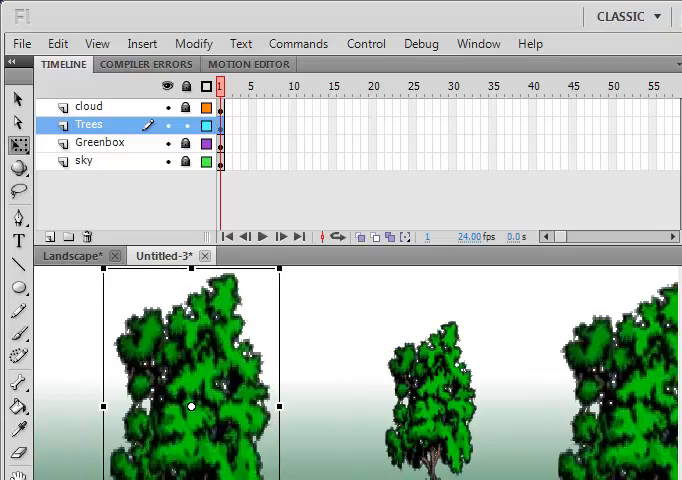
pyautogui.click(350, 42)
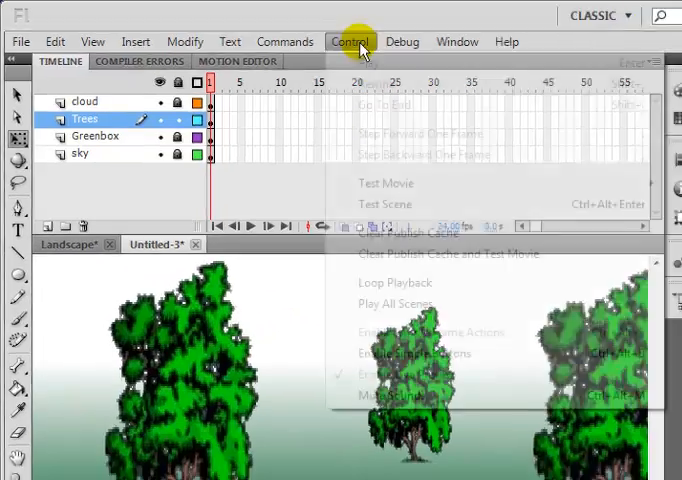
pyautogui.click(385, 183)
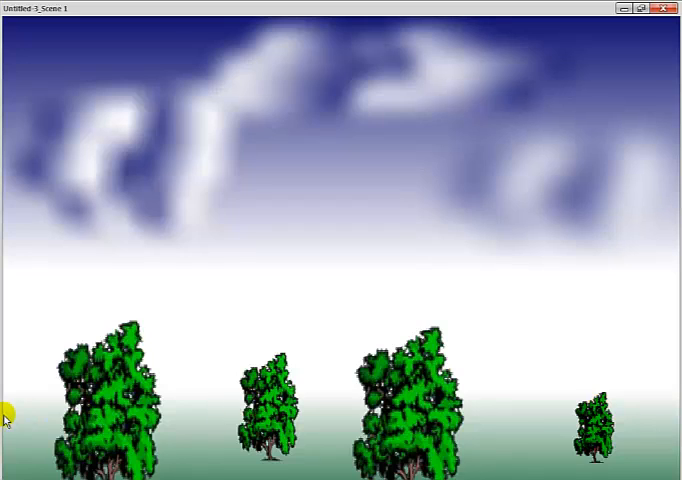
pyautogui.moveTo(615, 410)
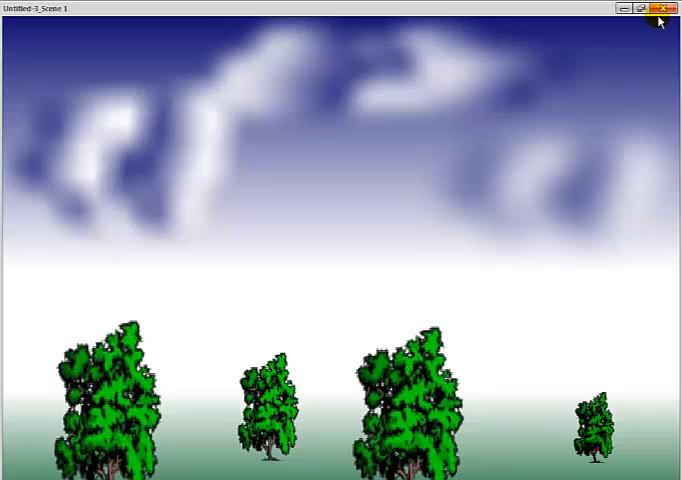
pyautogui.click(658, 8)
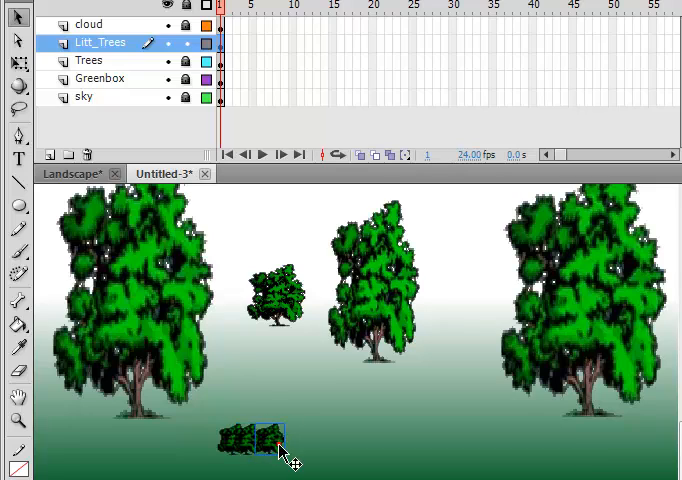
# Alt-drag bush copies into an overlapping dense clump and extend the row along the bottom.
pyautogui.moveTo(280, 440); pyautogui.dragTo(250, 440)
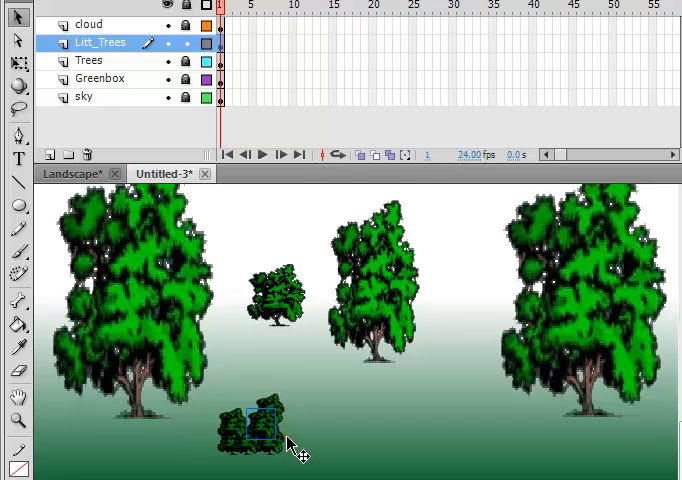
pyautogui.moveTo(260, 420); pyautogui.dragTo(280, 440)
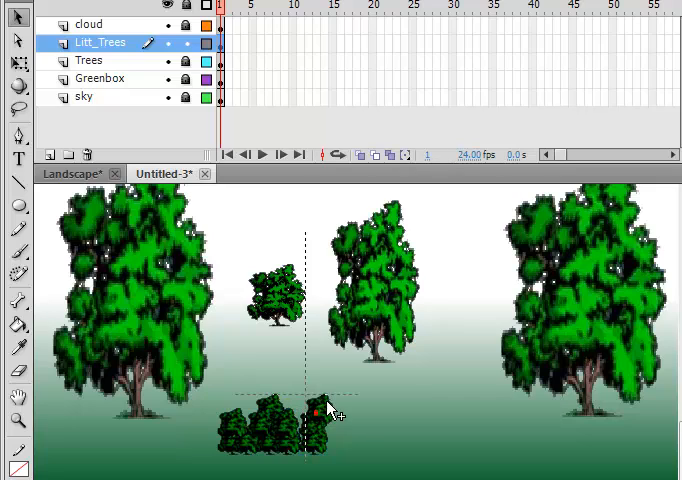
pyautogui.moveTo(325, 420); pyautogui.dragTo(350, 430)
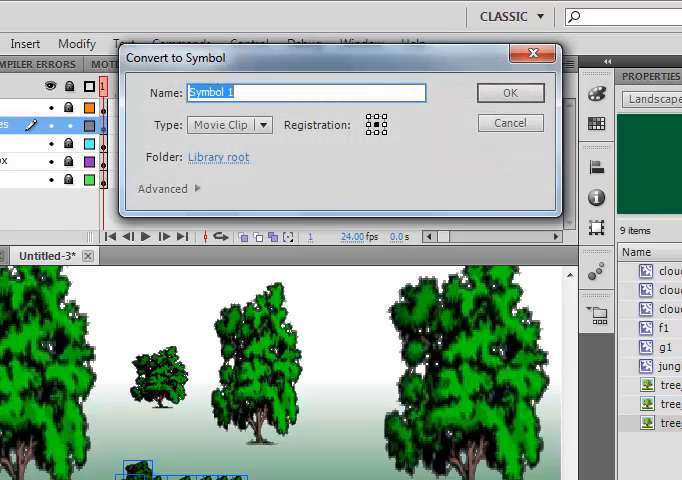
# Name the new Movie Clip symbol starting with 'Littl' in Convert to Symbol.
pyautogui.write('Littl')
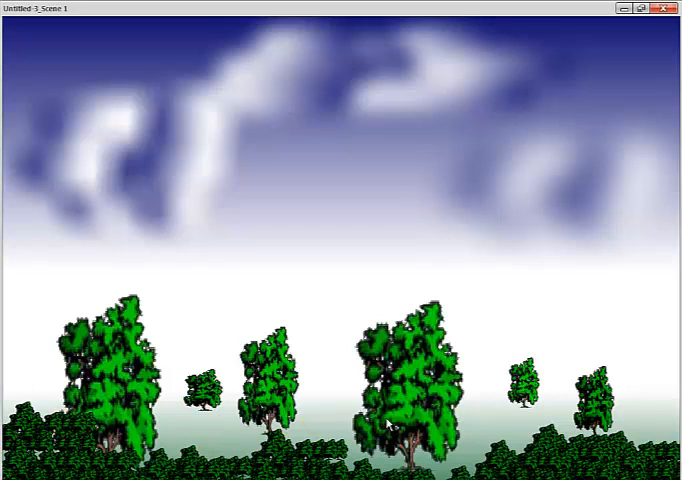
pyautogui.moveTo(585, 78)
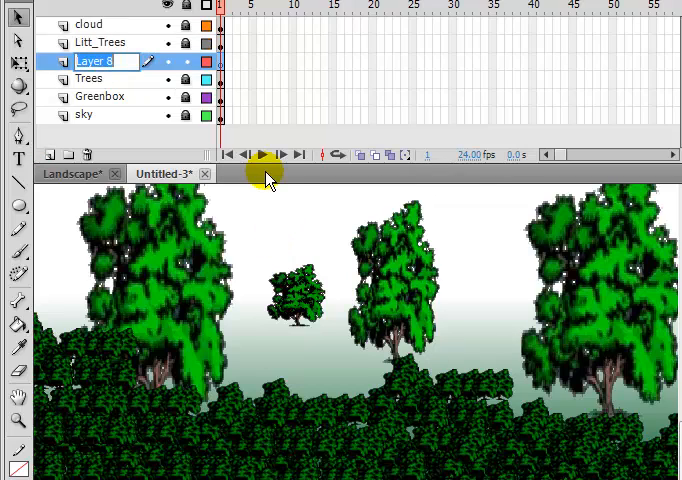
# Rename Layer 8 to grass_trees.
pyautogui.write('grass_')
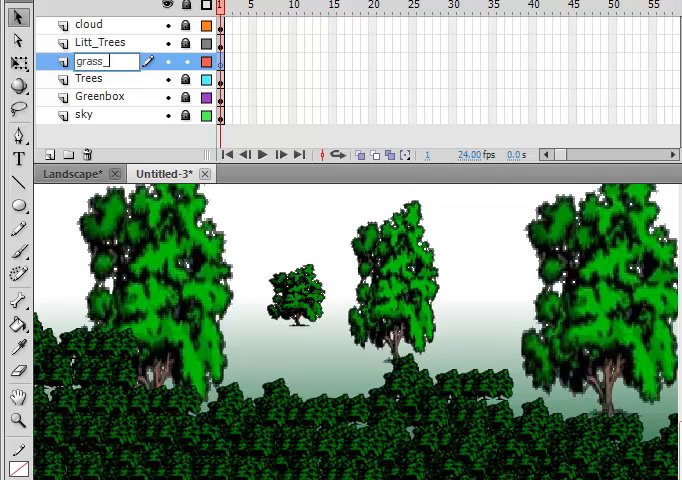
pyautogui.write('trees')
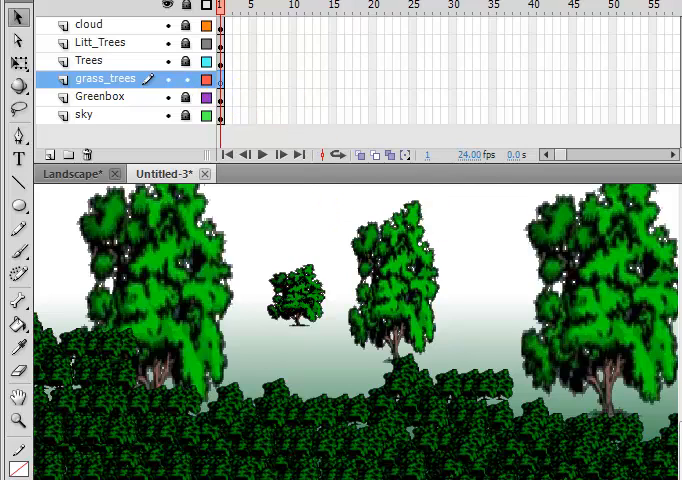
pyautogui.moveTo(435, 355)
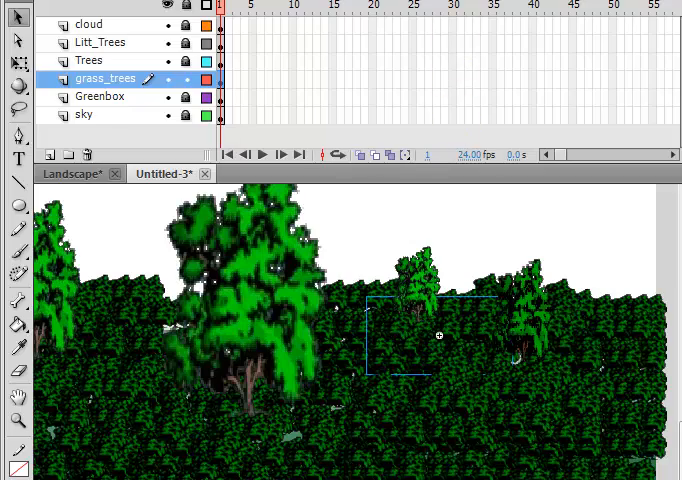
# Run Control > Test Scene to export and play the jungle scene as SWF.
pyautogui.click(244, 28)
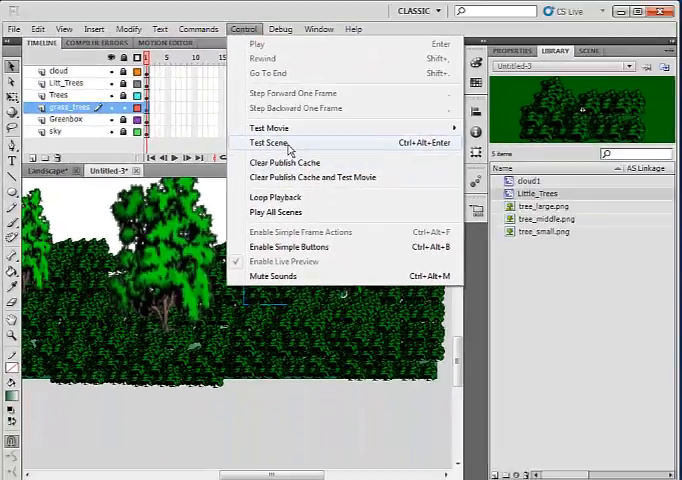
pyautogui.click(268, 142)
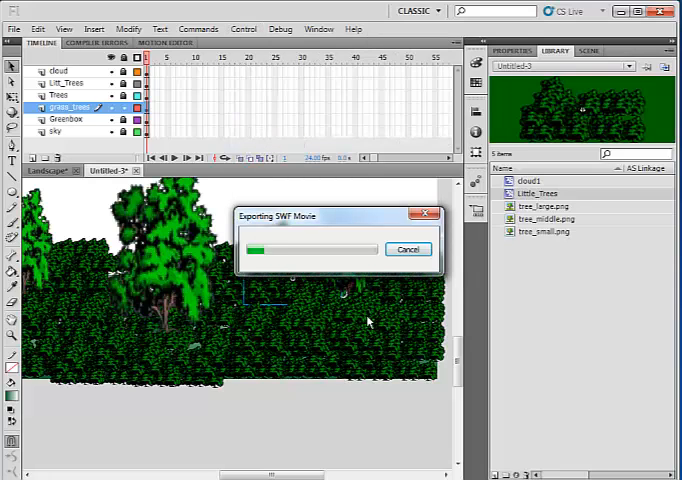